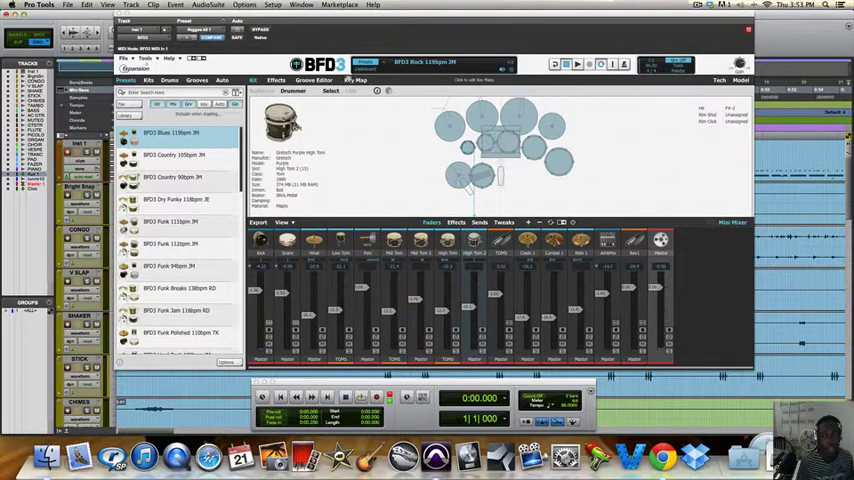
# - Switch BFD3 to the MIDI key map editor and expose its key map options list
pyautogui.click(356, 80)
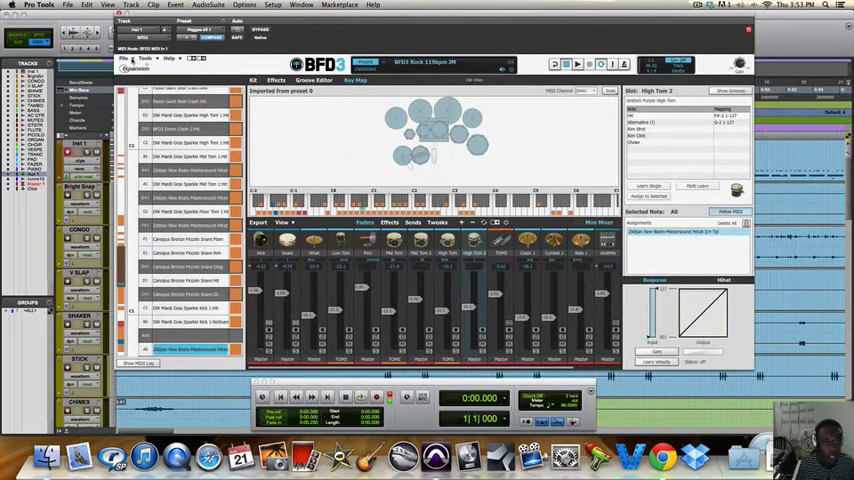
pyautogui.click(124, 60)
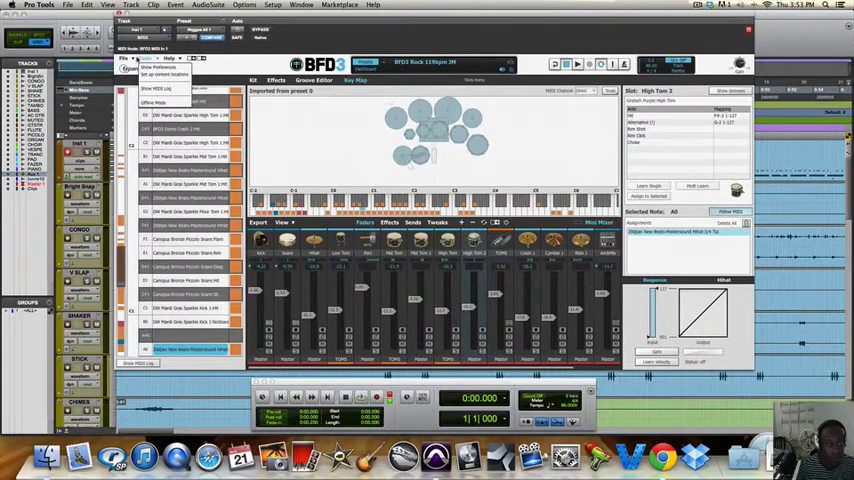
# - Bring up the Select Keymap browser listing preset controller key maps
pyautogui.click(126, 58)
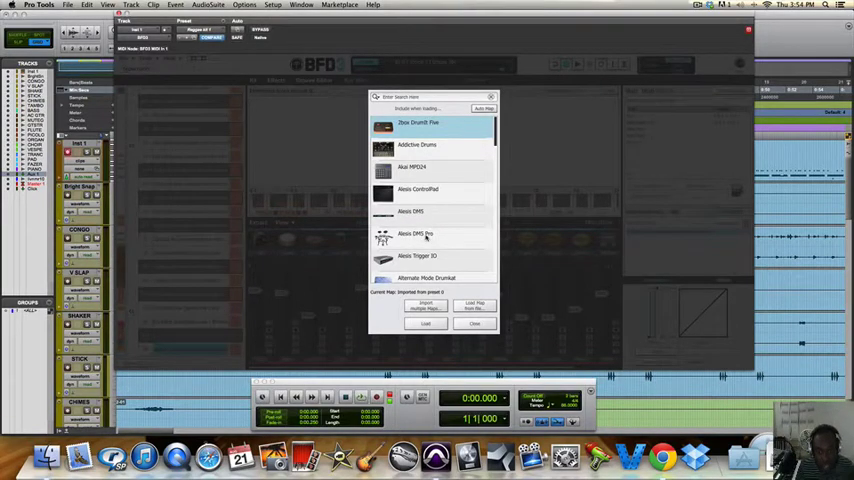
# - Scroll through the preset key map list covering Alesis, BFD, KAT, Roland and other modules
pyautogui.scroll(-3)
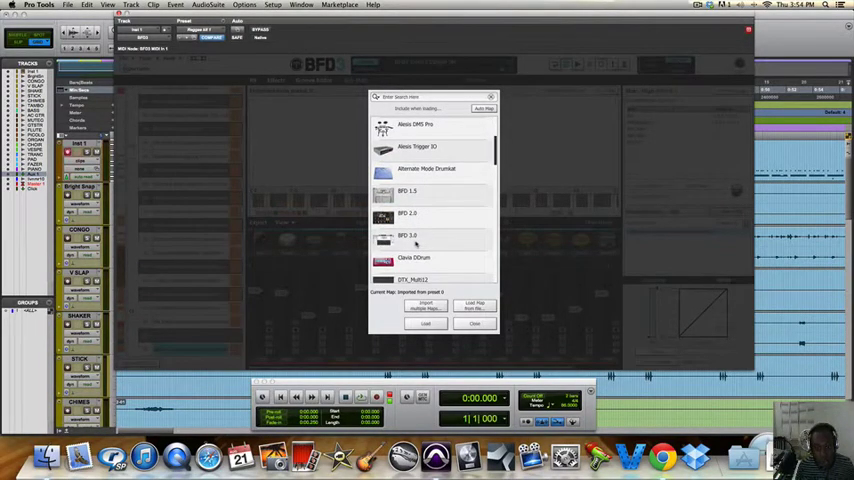
pyautogui.scroll(-3)
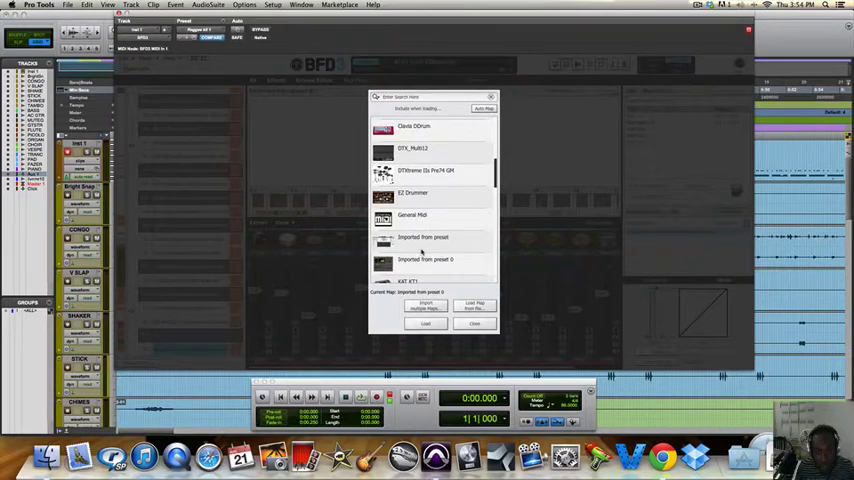
pyautogui.scroll(-3)
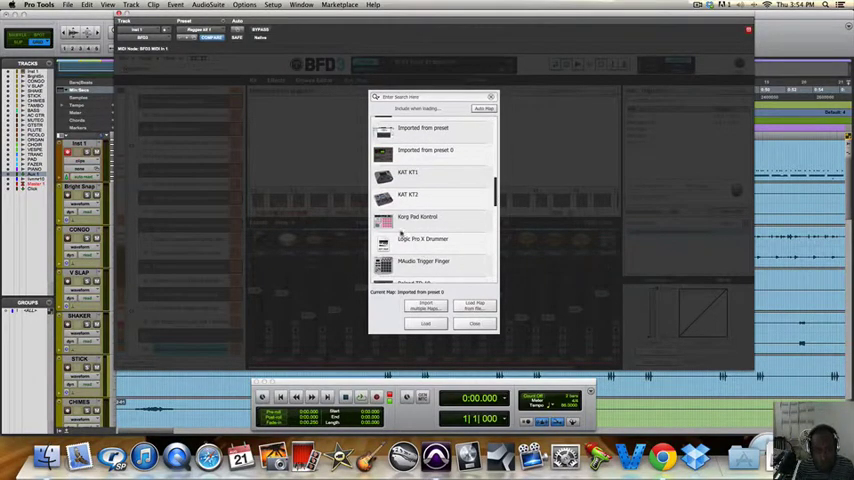
pyautogui.scroll(-3)
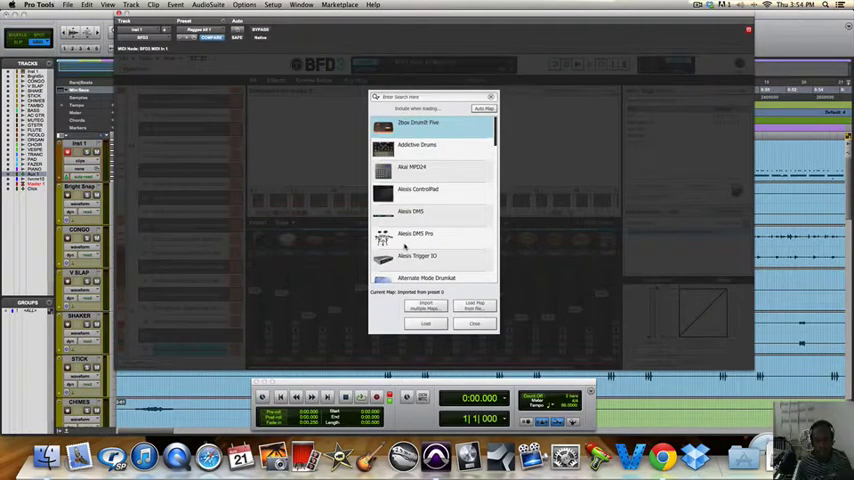
pyautogui.moveTo(428, 196)
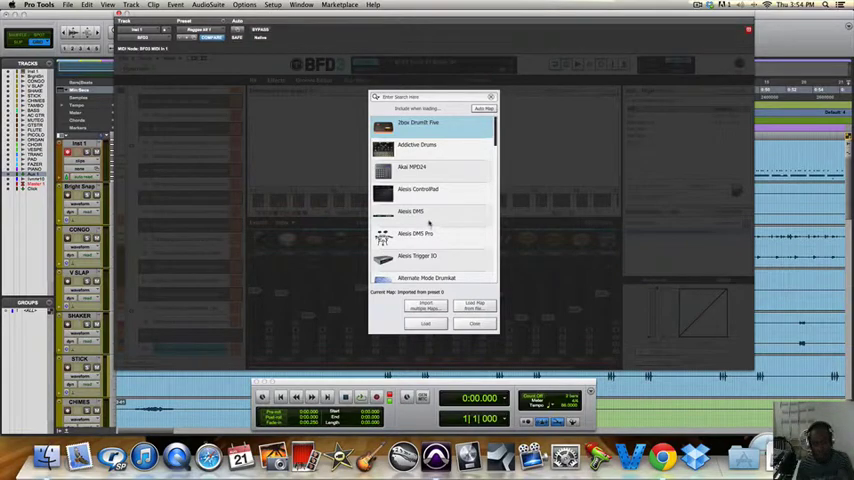
pyautogui.moveTo(430, 222)
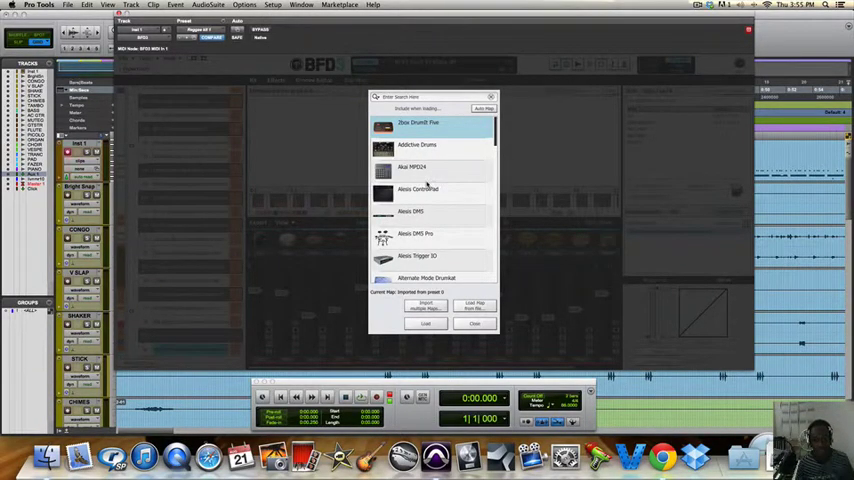
pyautogui.scroll(-3)
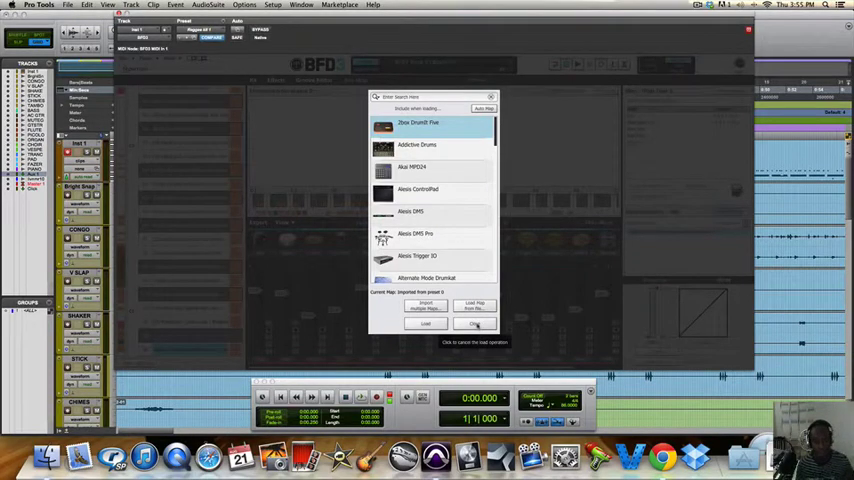
# - Import the chosen controller's preset key map into the kit's note assignments
pyautogui.click(474, 324)
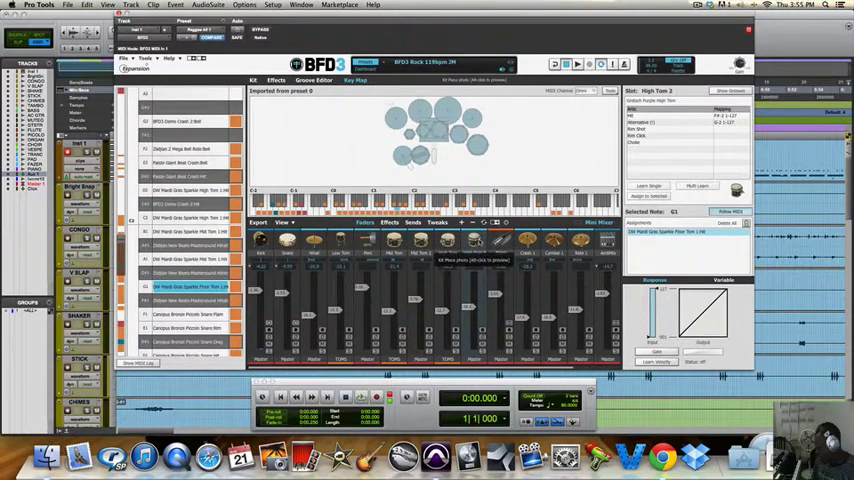
pyautogui.click(444, 240)
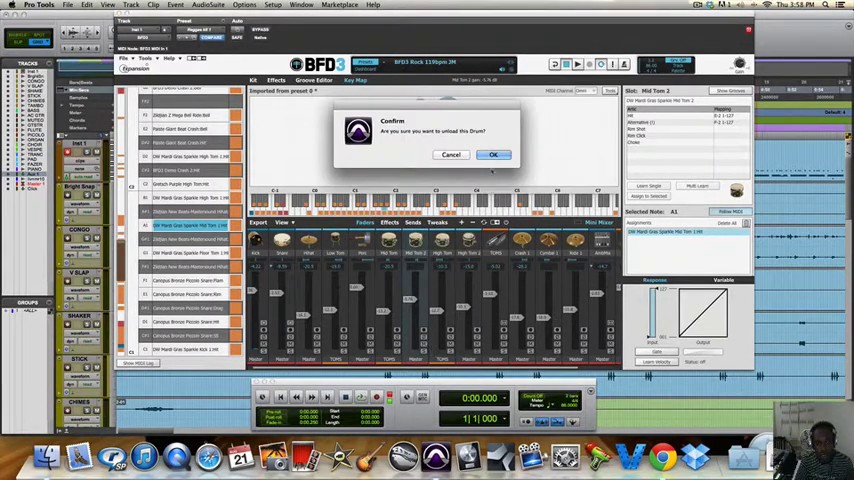
# - Confirm unloading the unwanted drum and accept the follow-up removal prompt
pyautogui.click(492, 154)
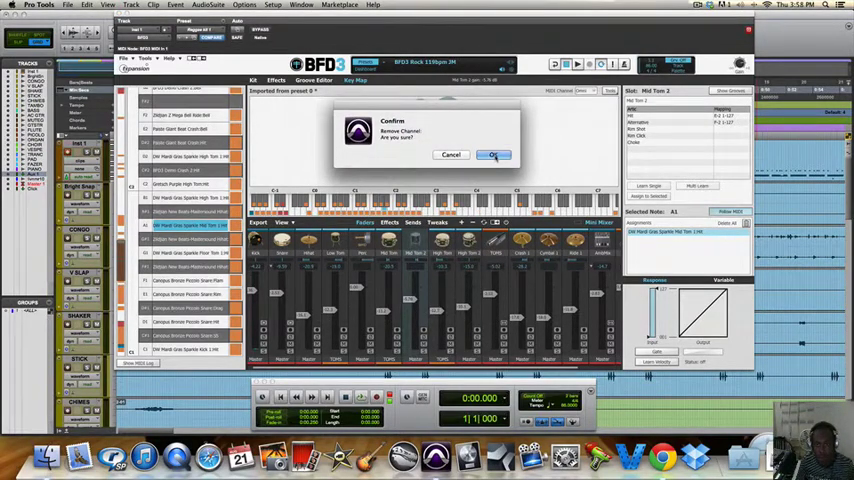
pyautogui.click(492, 156)
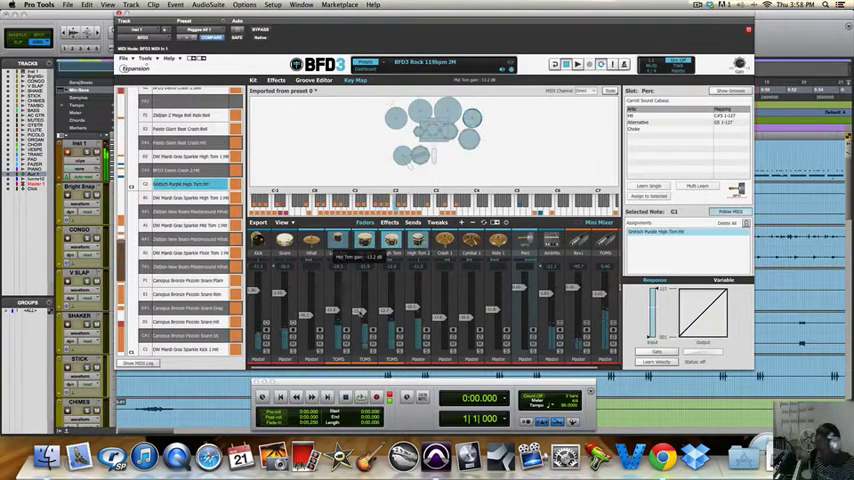
pyautogui.click(184, 264)
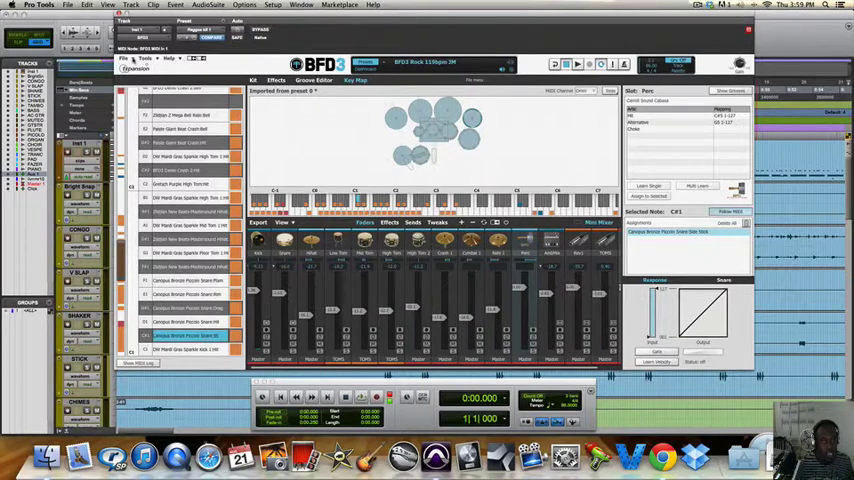
# - Choose Save Key Map As to store the adjusted key map in the Maps folder
pyautogui.click(126, 58)
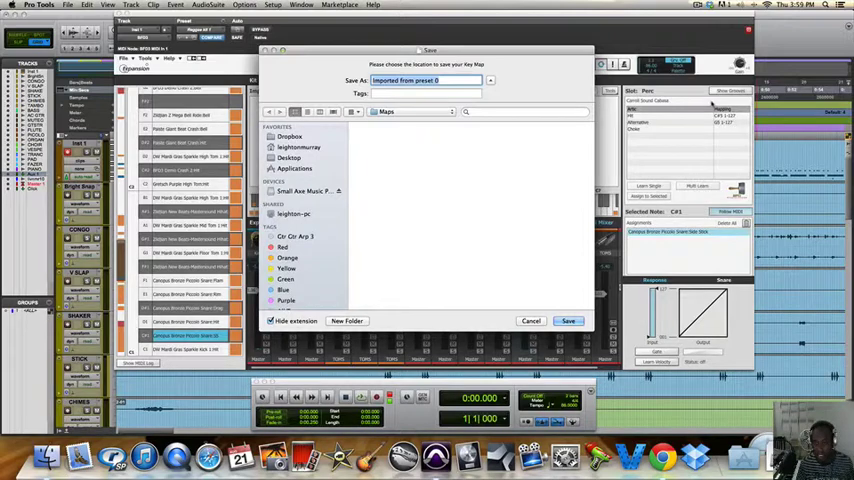
pyautogui.moveTo(476, 180)
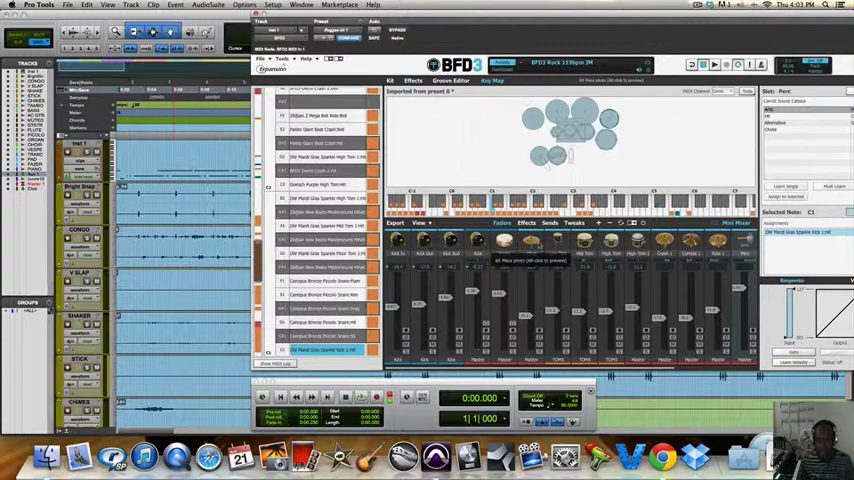
pyautogui.click(612, 118)
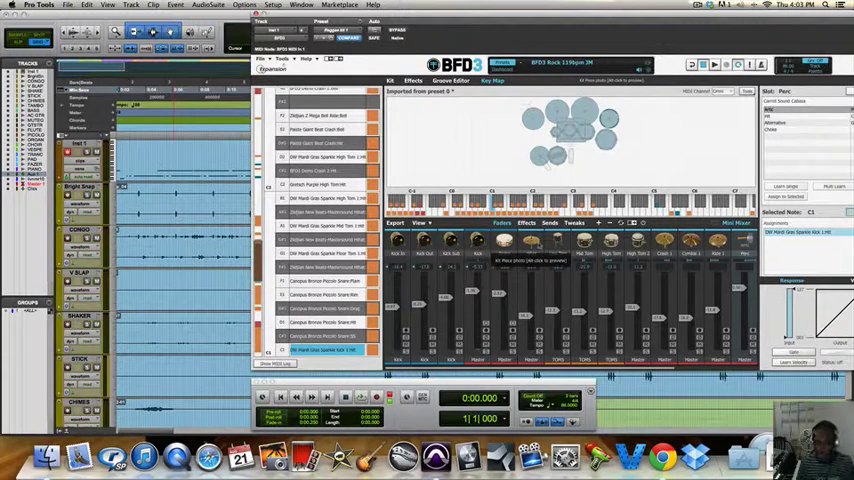